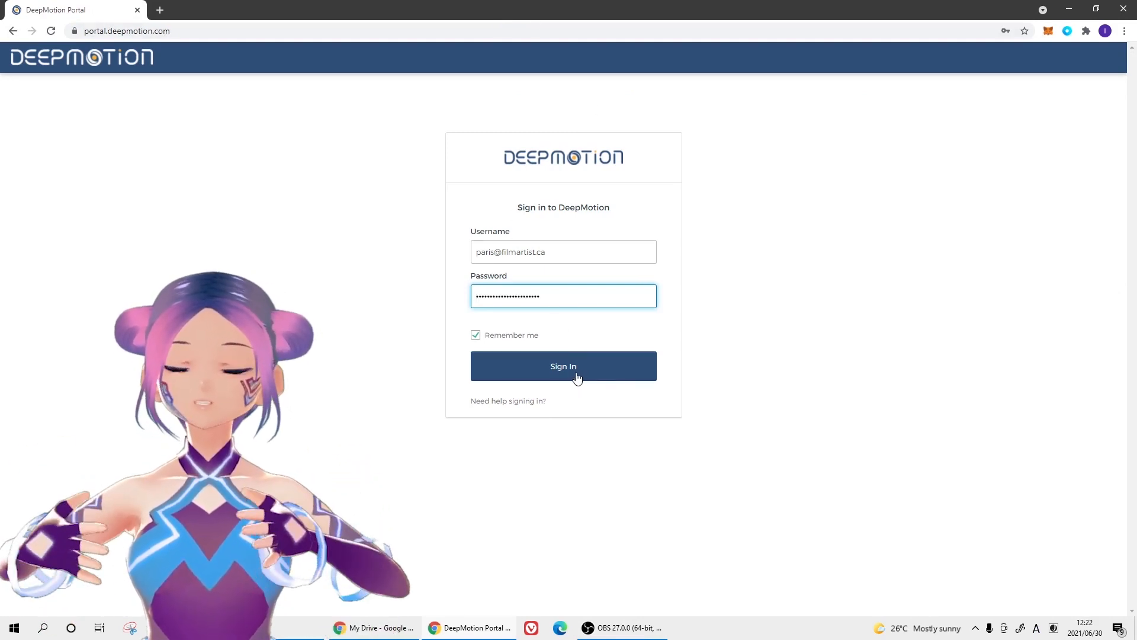
Step: Sign in to DeepMotion Portal with the saved credentials
left_click(562, 365)
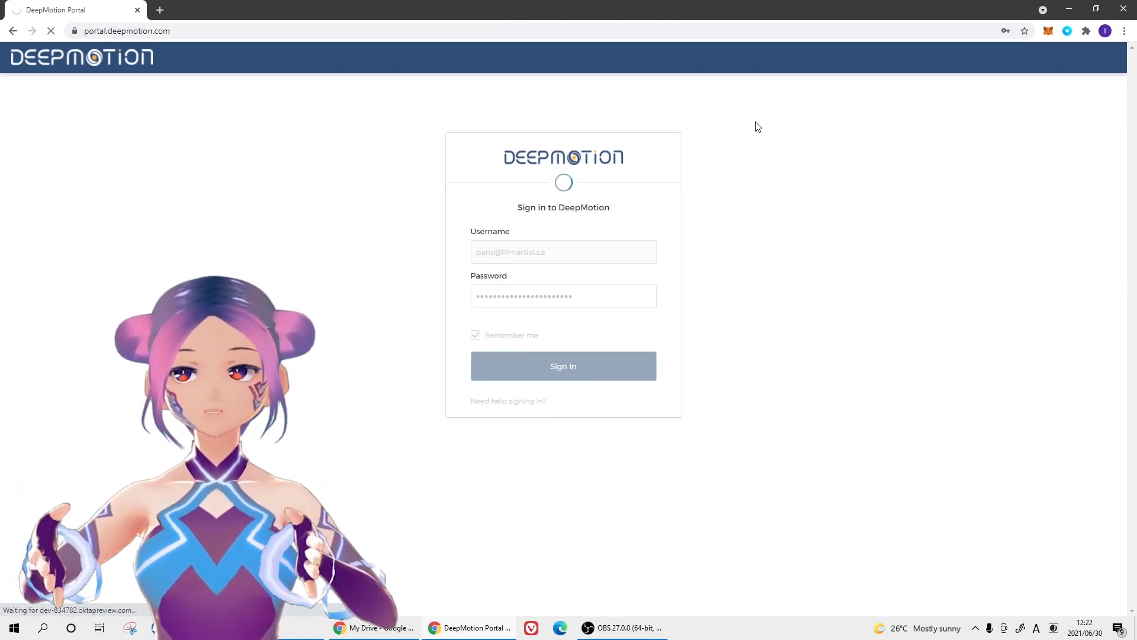
left_click(563, 366)
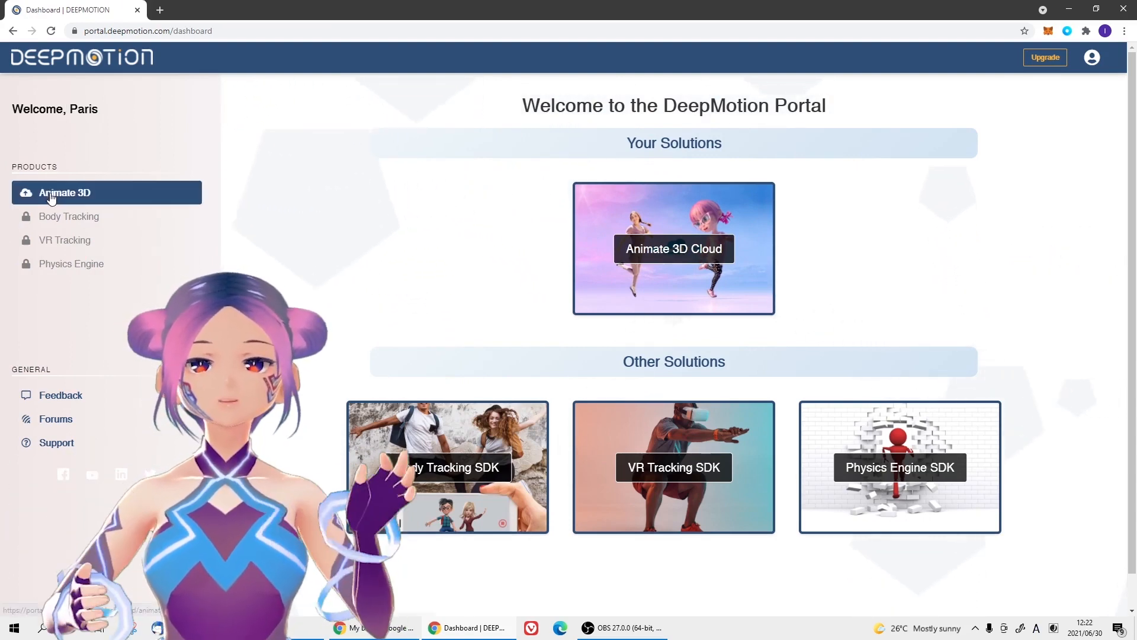
Step: Open Animate 3D and start a new animation from the Brejkeri Sabahudin 01.mp4 video
left_click(64, 192)
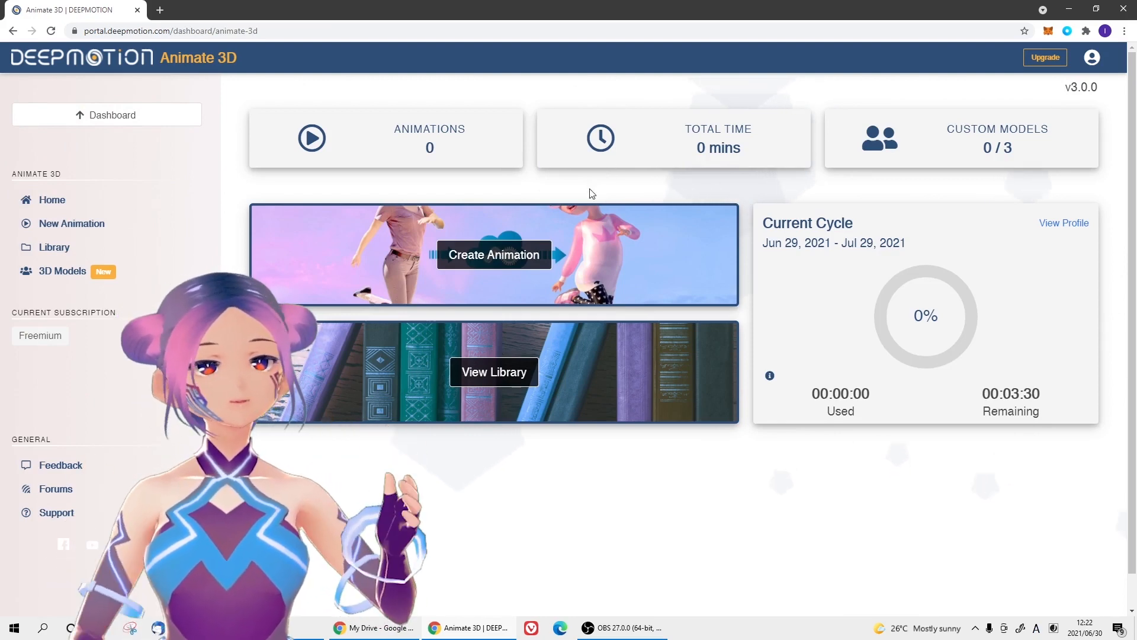
mouse_move(556, 228)
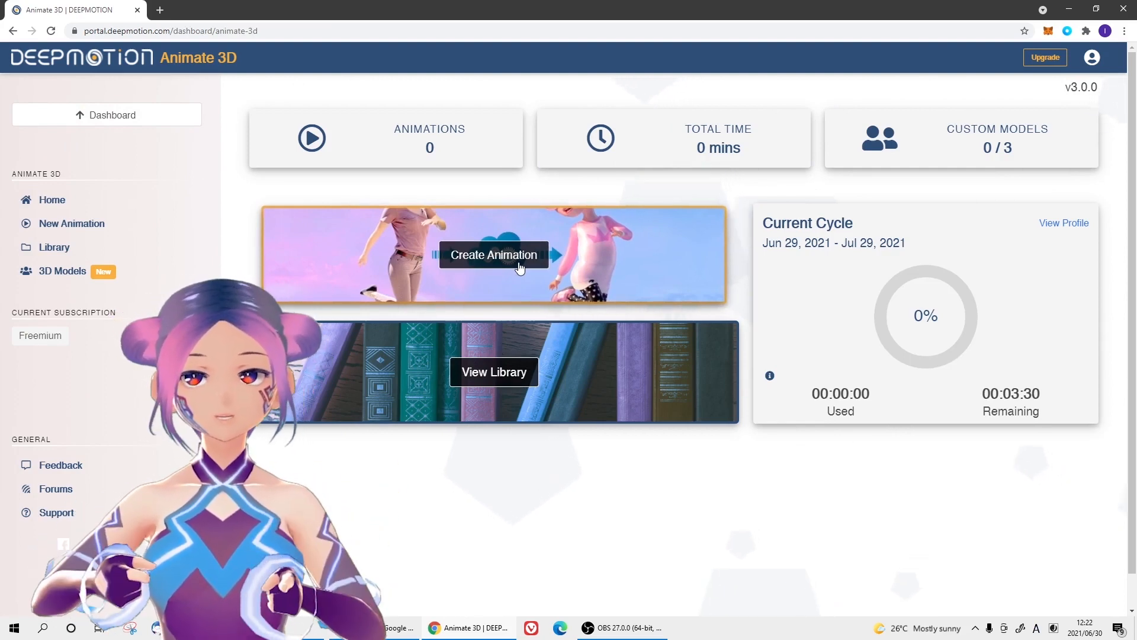
left_click(493, 255)
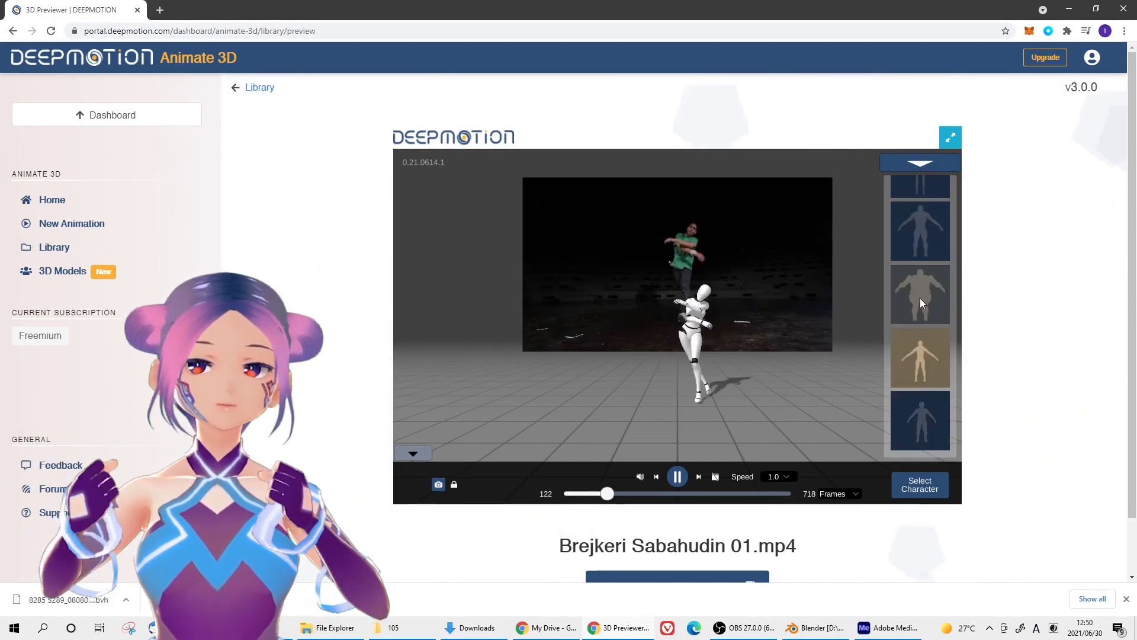
Step: Try Create Character with a feminine body and webcam face photo, then dismiss the help
left_click(919, 294)
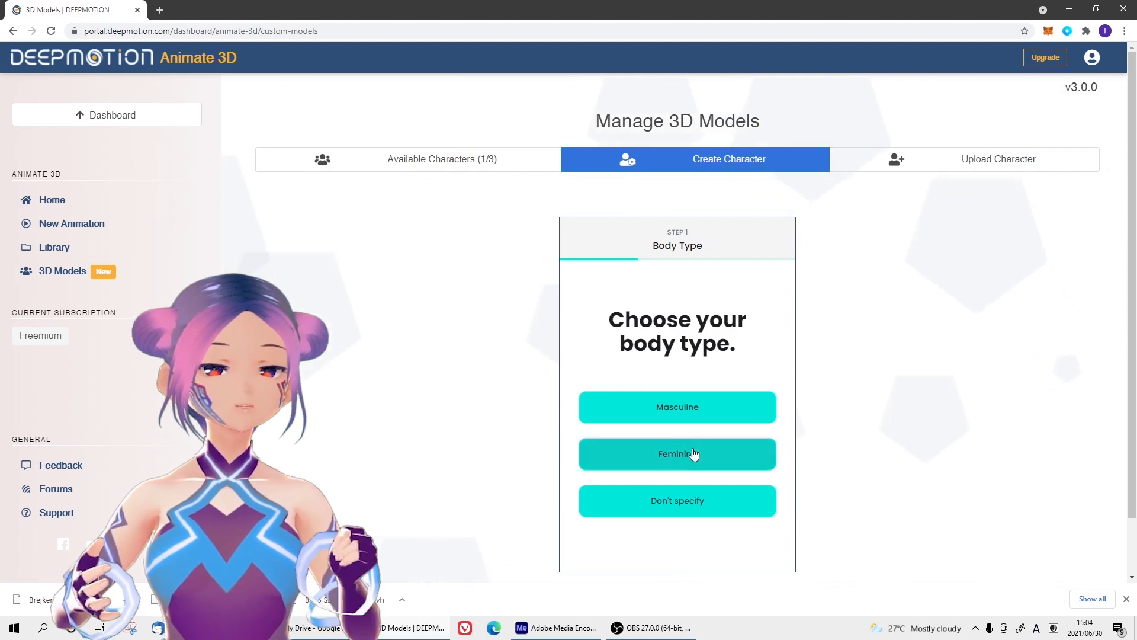
left_click(676, 453)
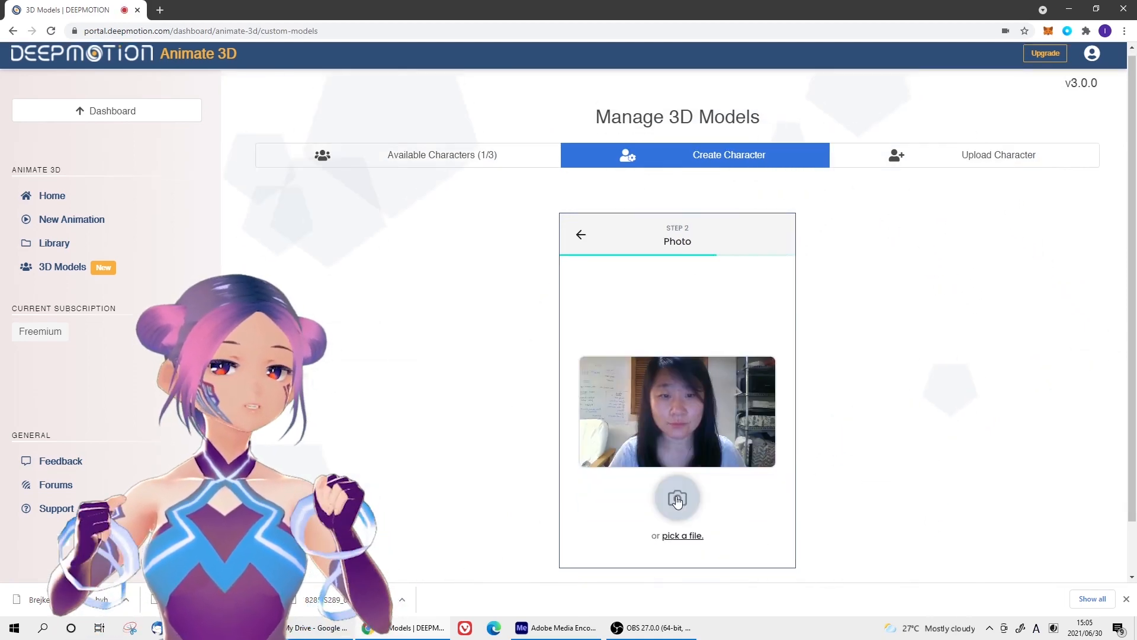
left_click(676, 499)
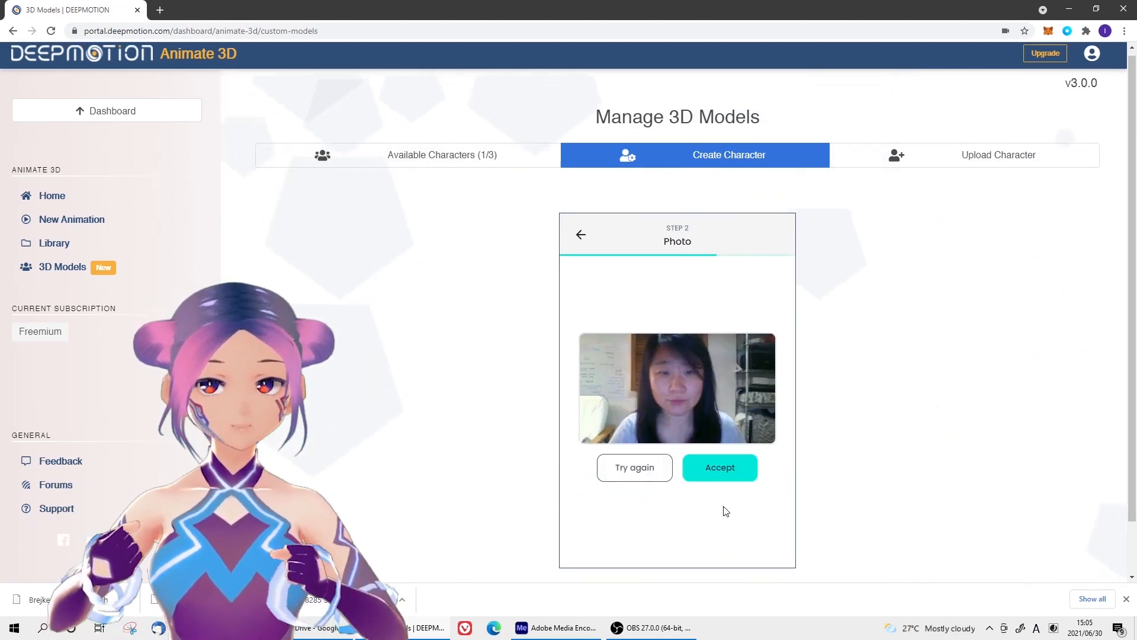
left_click(719, 467)
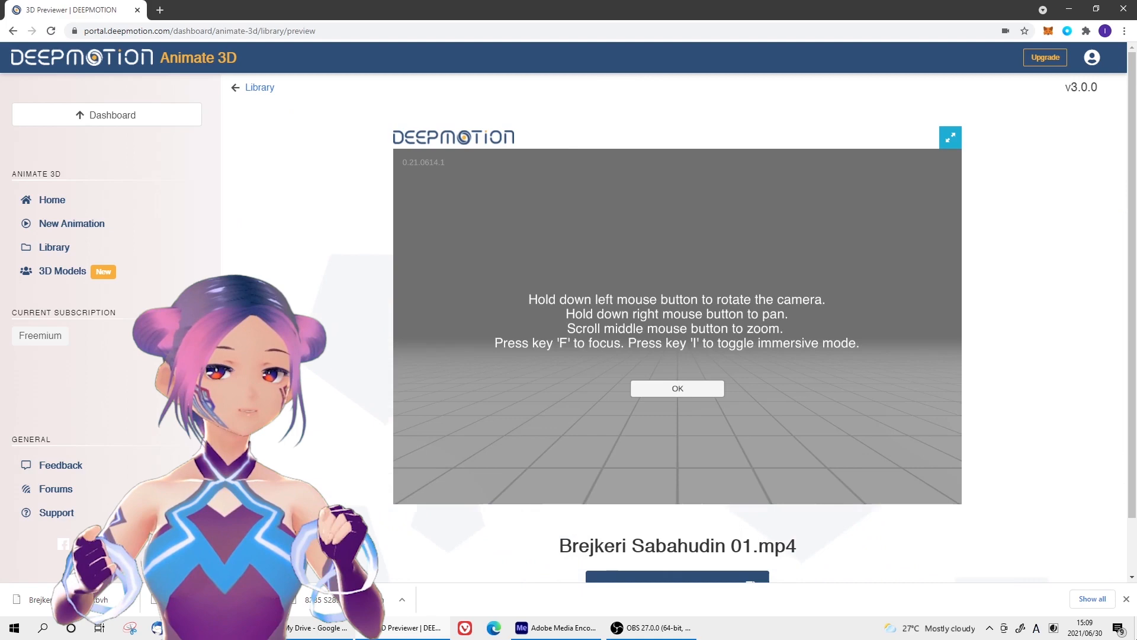
mouse_move(675, 388)
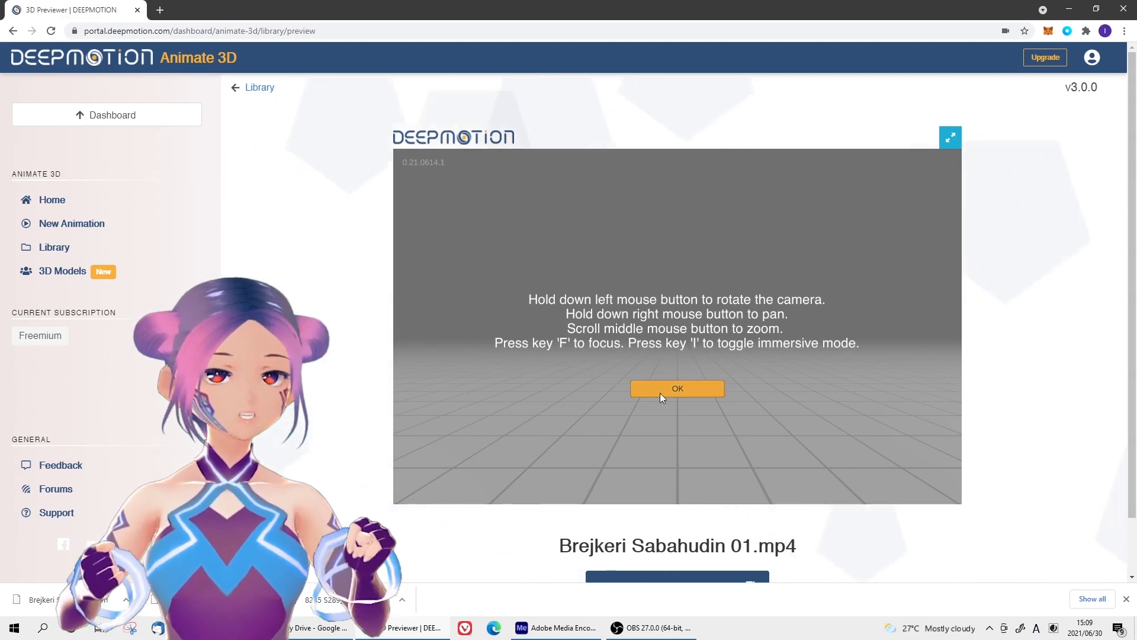
left_click(676, 388)
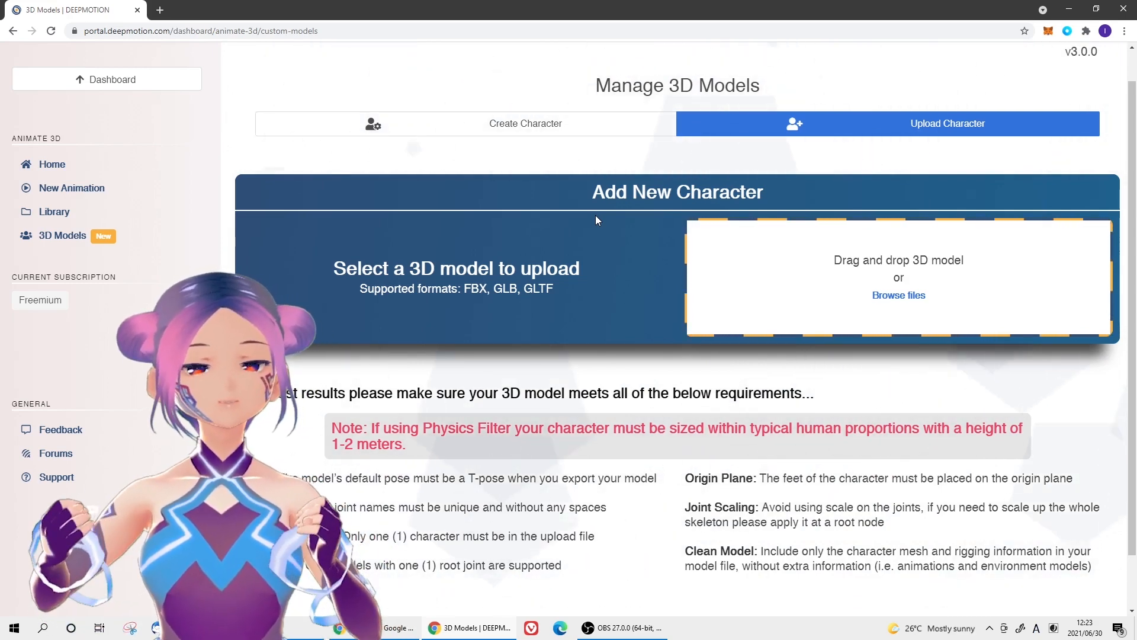
Step: Import Pa2021.vrm into Blender through CATS and export the avatar model
left_click(798, 627)
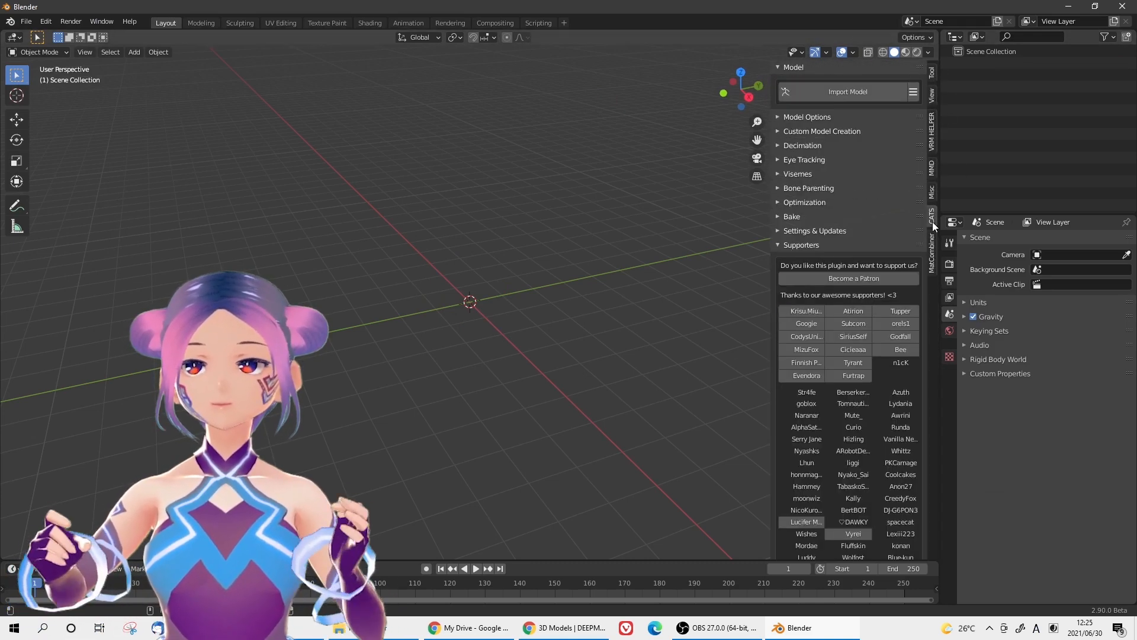
left_click(846, 91)
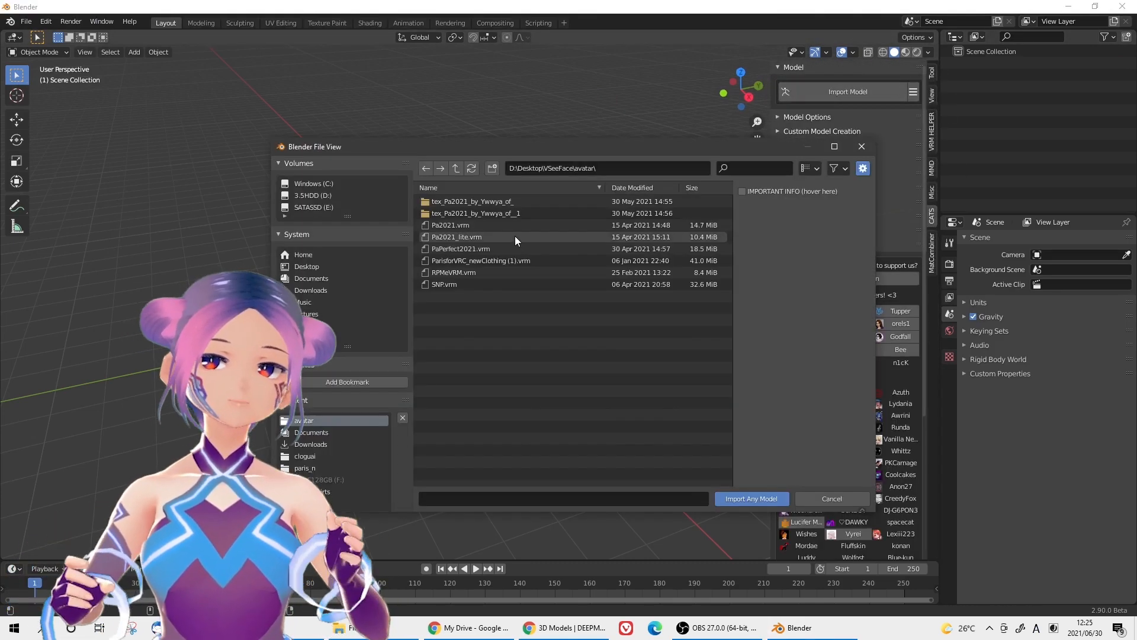
left_click(449, 225)
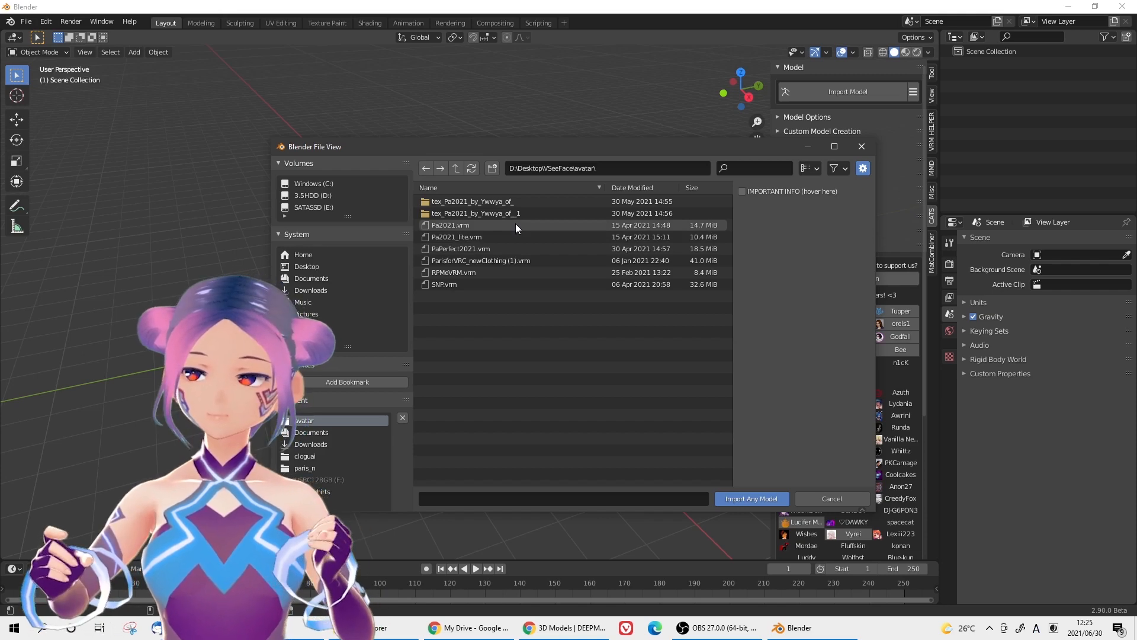
left_click(750, 498)
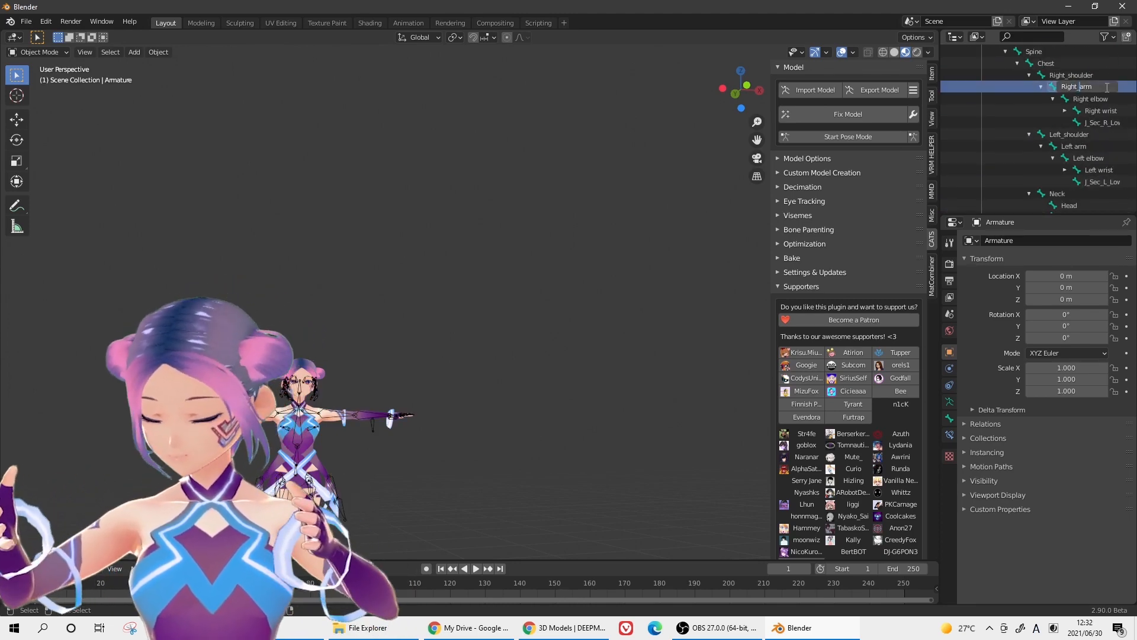
left_click(878, 90)
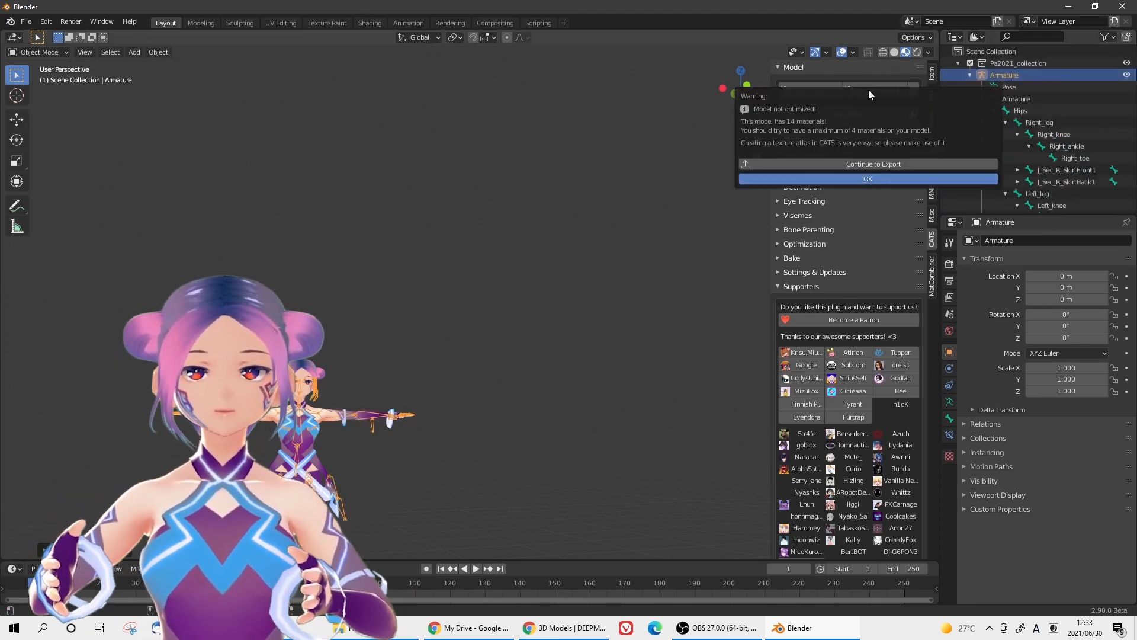
left_click(563, 627)
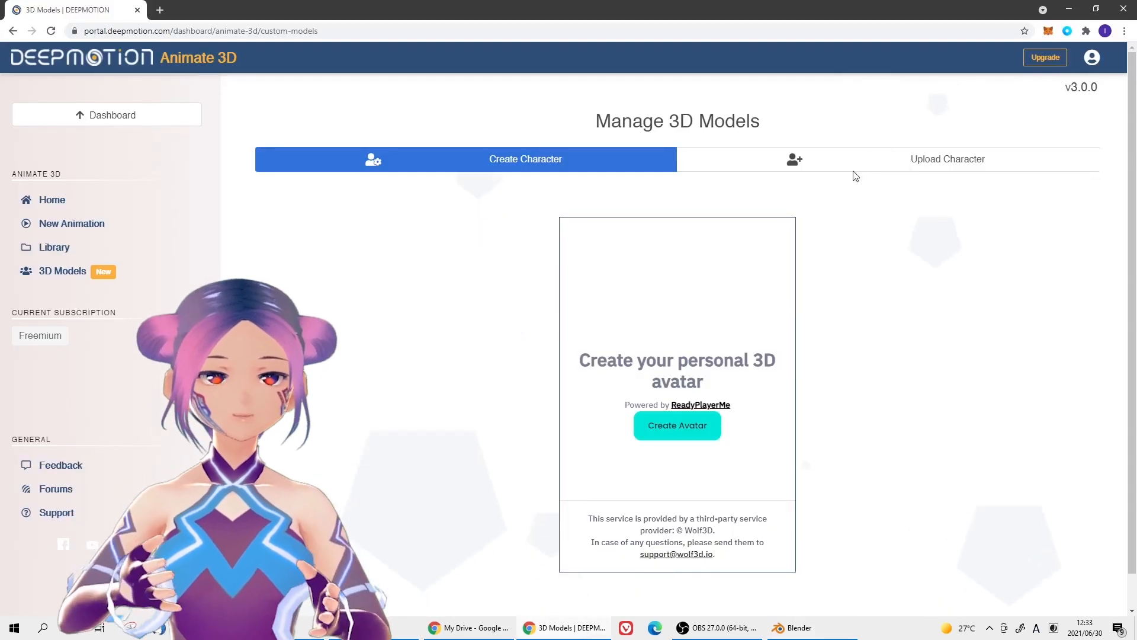
Step: Choose poyufaFBX.fbx as the custom character file to upload in DeepMotion
left_click(946, 158)
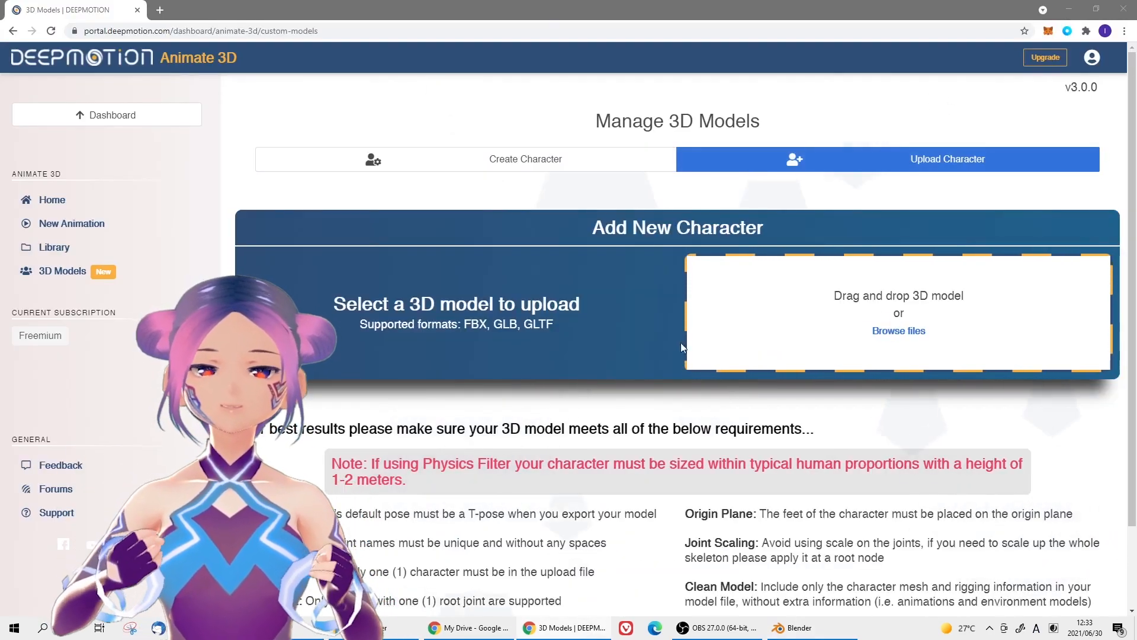
left_click(898, 330)
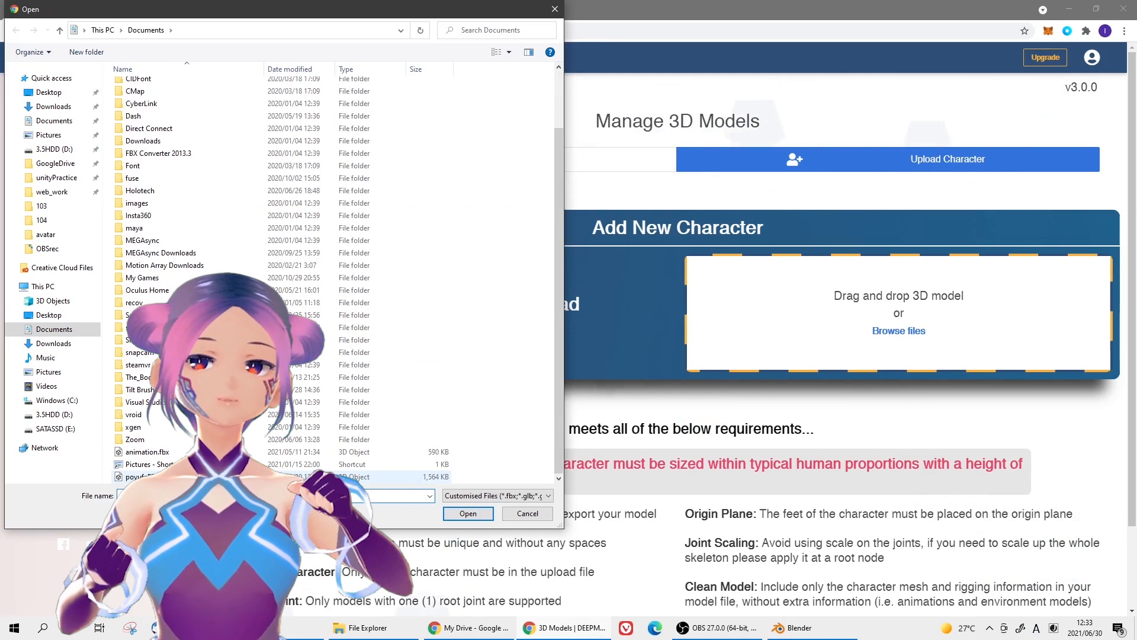
left_click(468, 514)
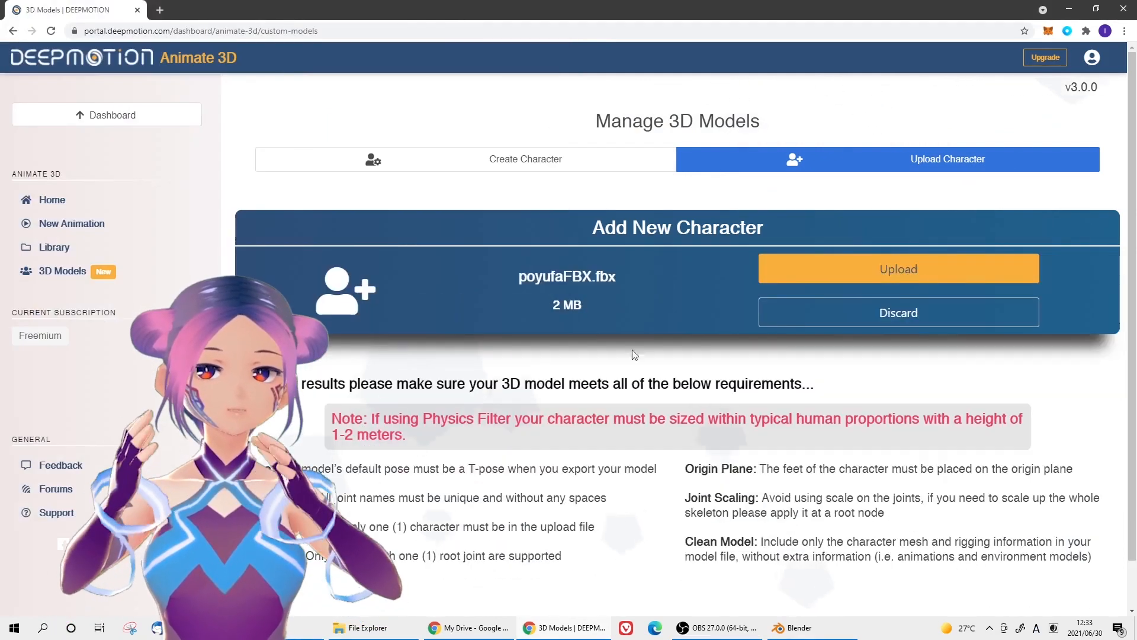
Step: Acknowledge the New Character Uploaded notice and return to Manage 3D Models
left_click(898, 269)
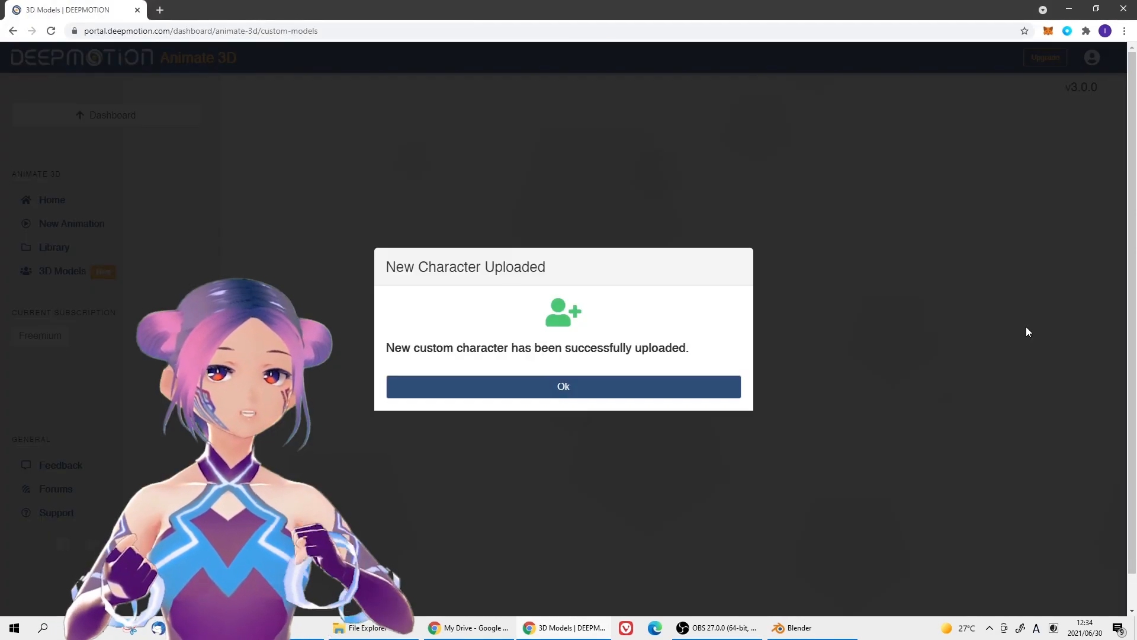
left_click(563, 386)
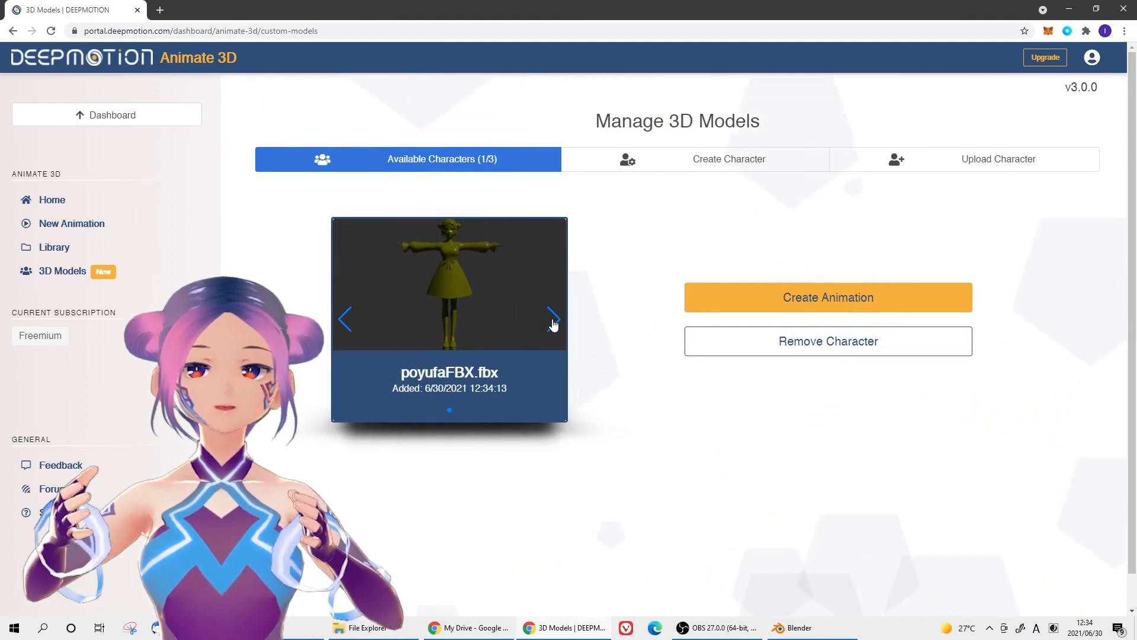
Step: Create a job pairing the dance video with poyufaFBX.fbx, with FBX output enabled
left_click(827, 297)
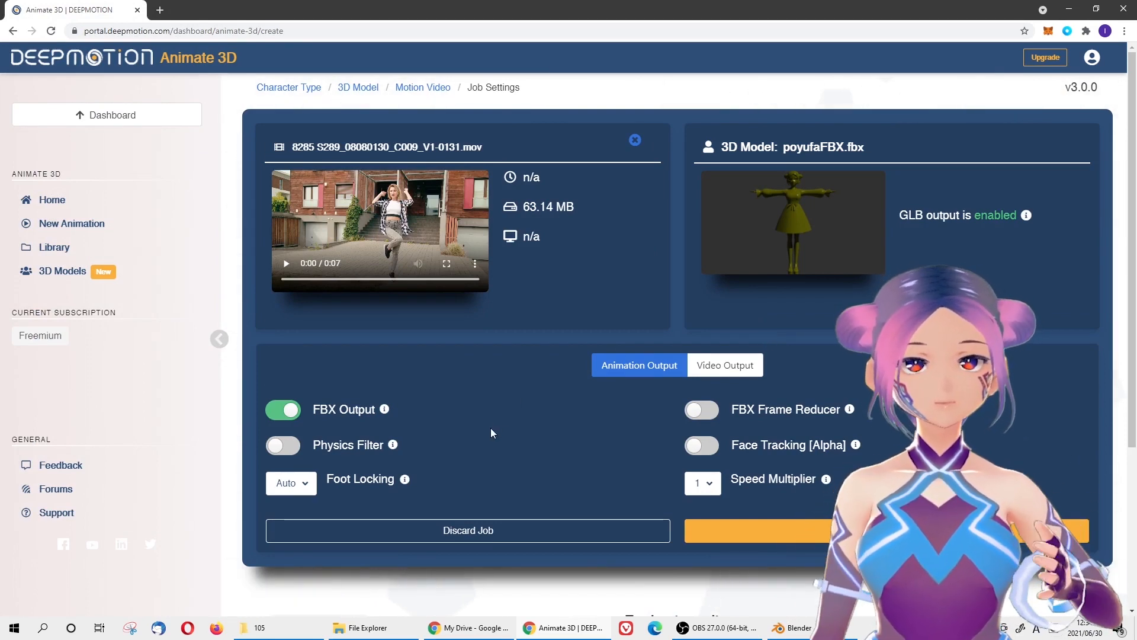
scroll("down", 3)
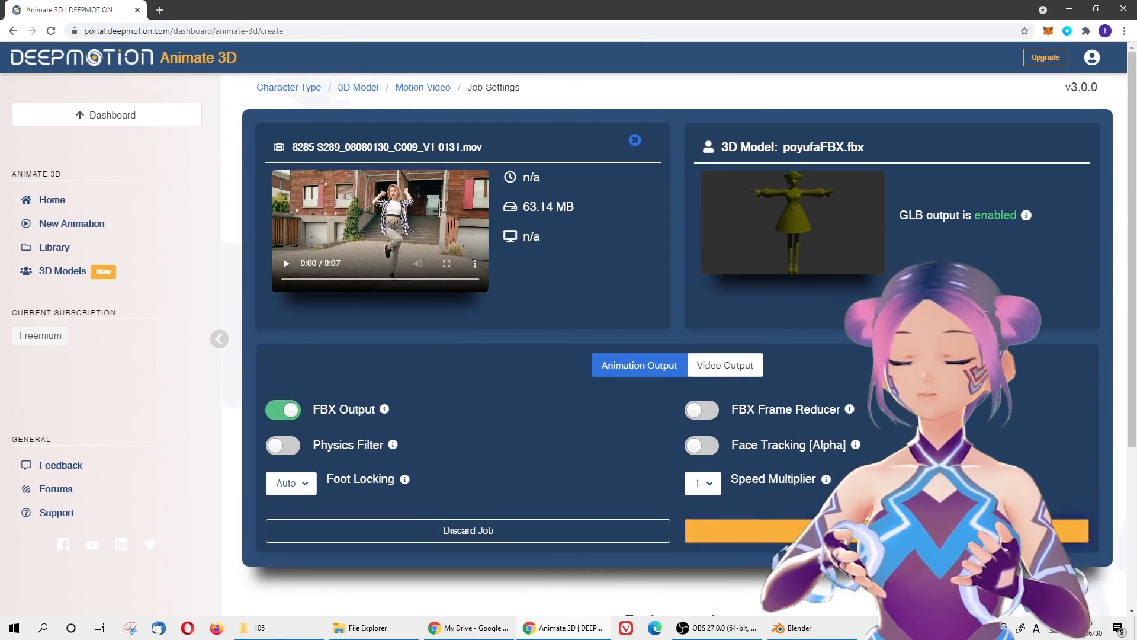
left_click(878, 530)
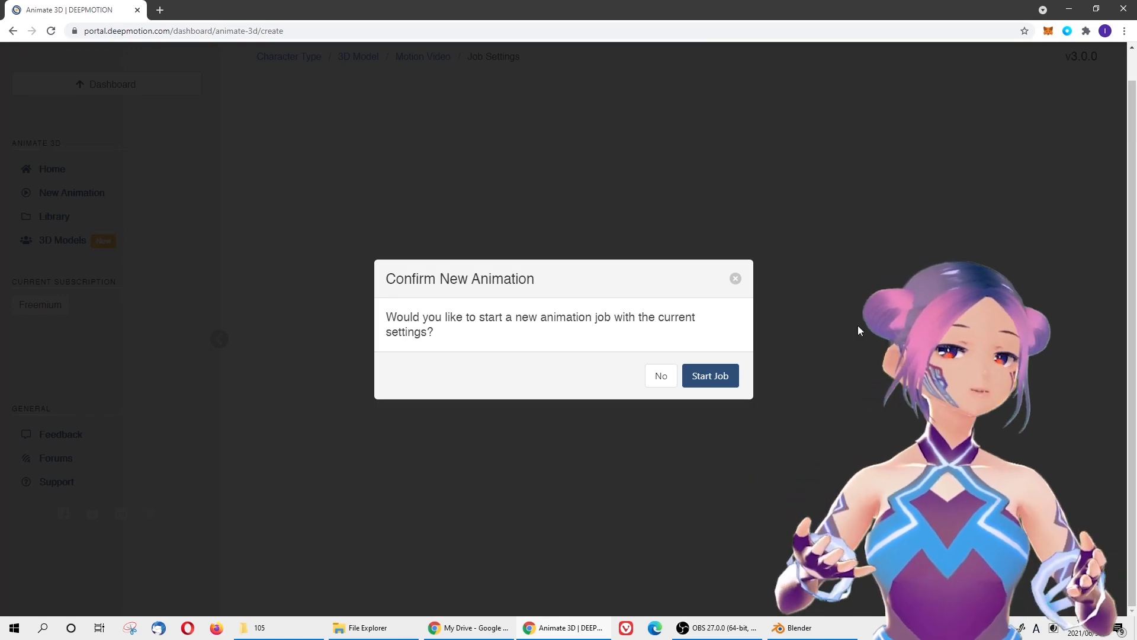
Step: Start the animation job from the Confirm New Animation dialog
left_click(710, 375)
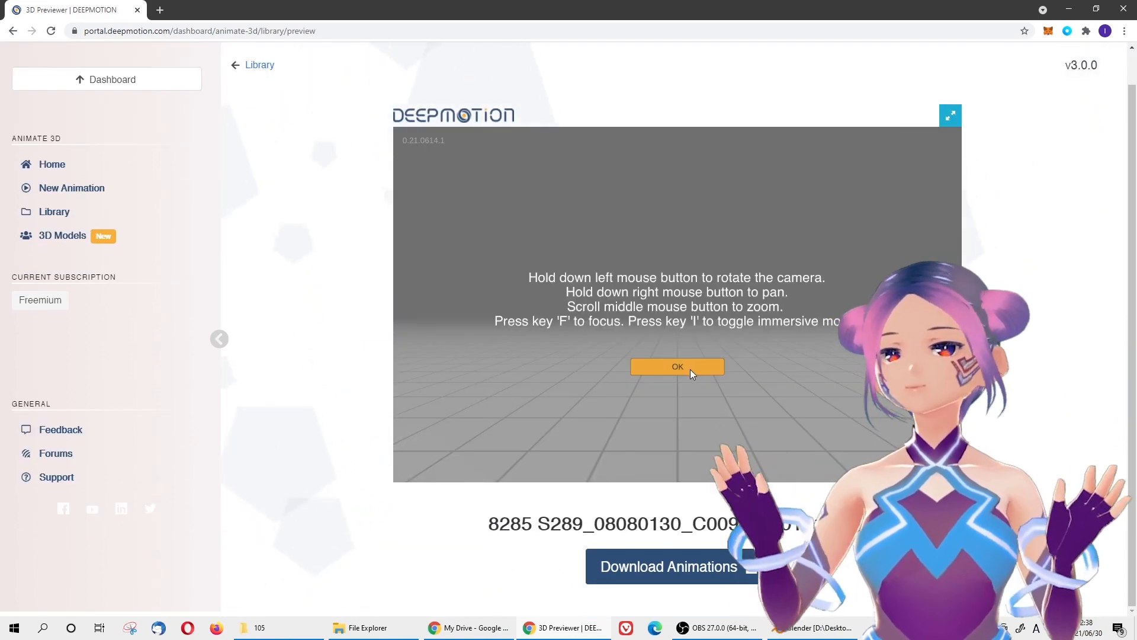
Step: Dismiss the controls help, play the yellow character's dance, and open Download Animations
left_click(677, 366)
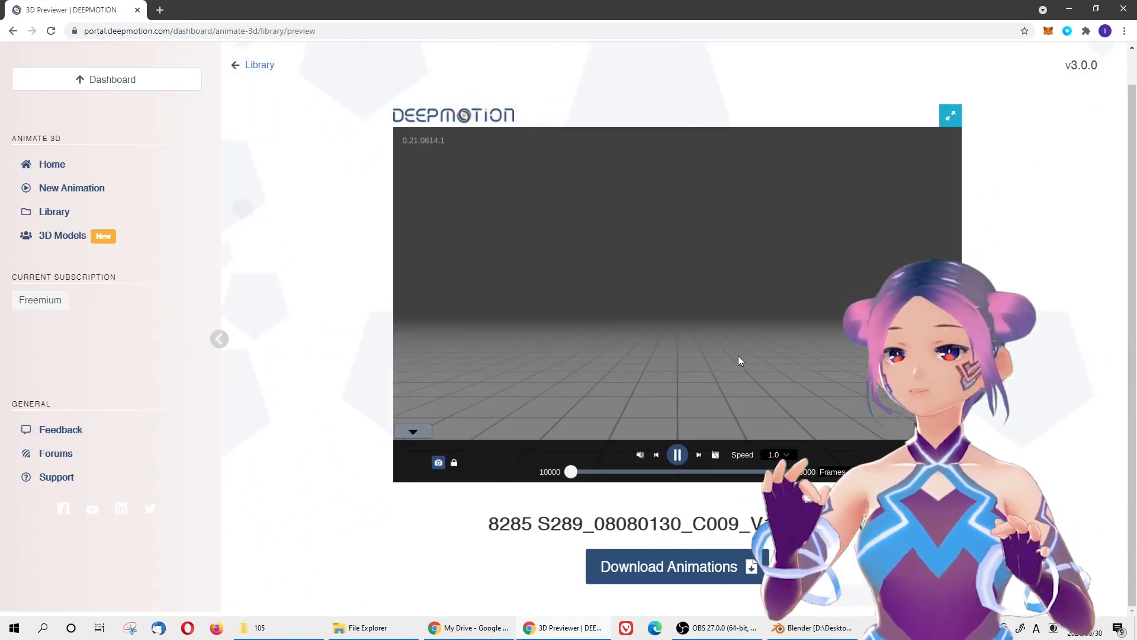
left_click(676, 455)
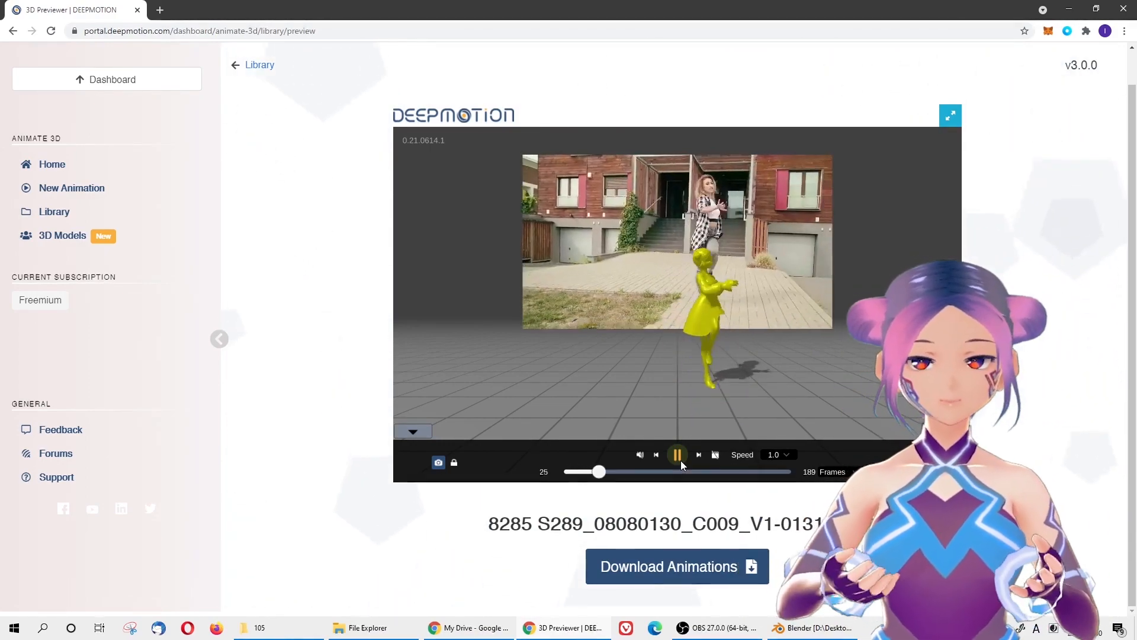
left_click(676, 566)
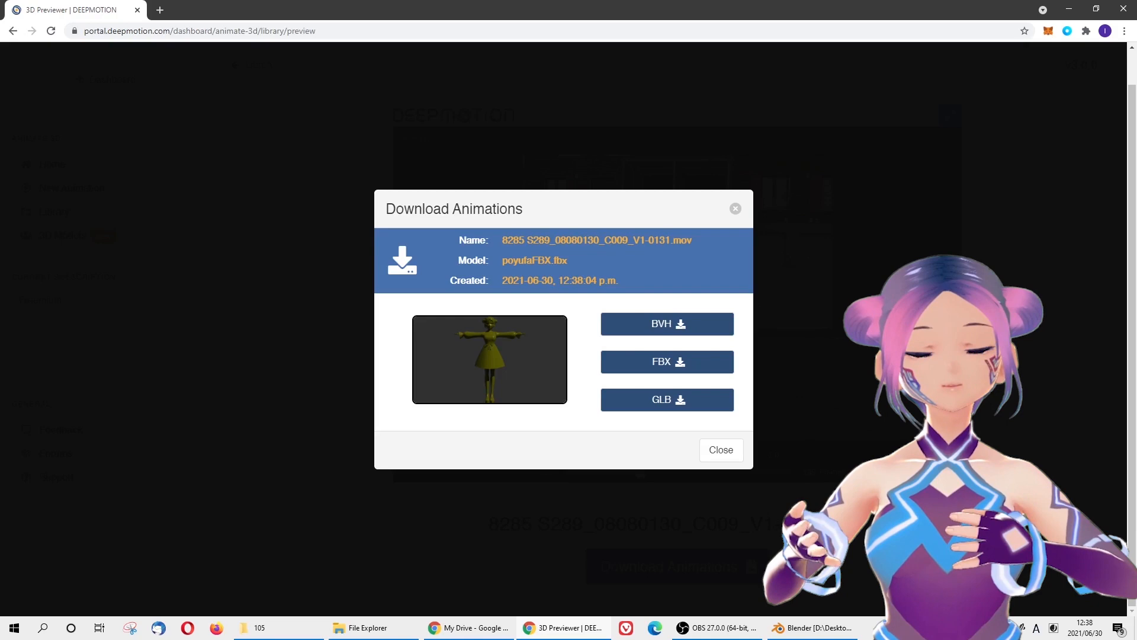
Step: Download the animation as BVH and FBX files and open the FBX zip archive
left_click(666, 323)
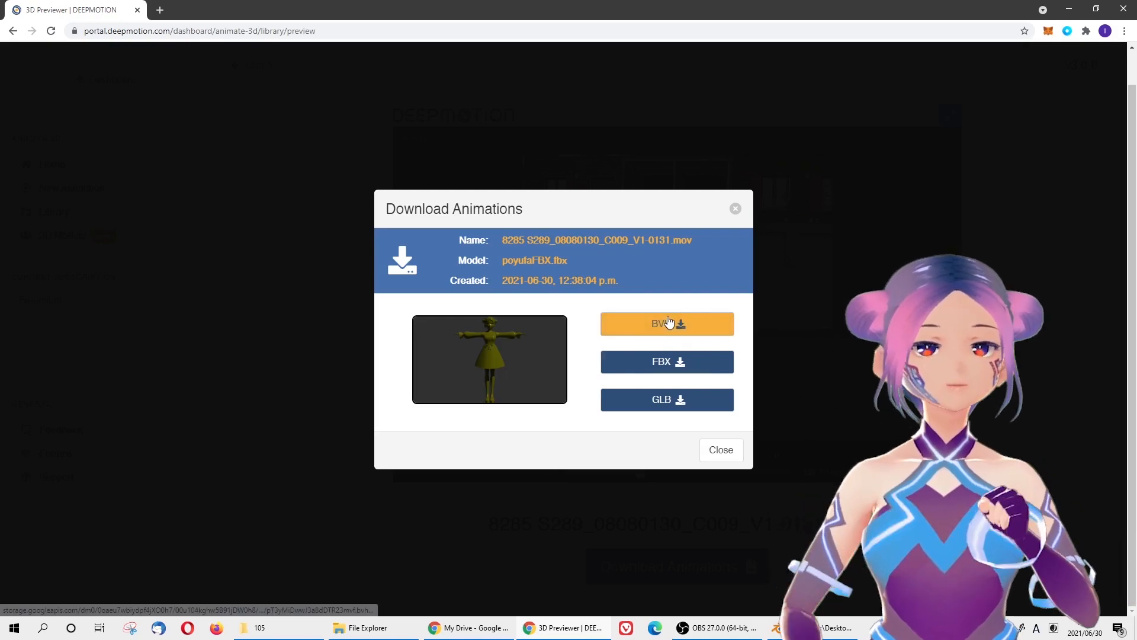
left_click(666, 323)
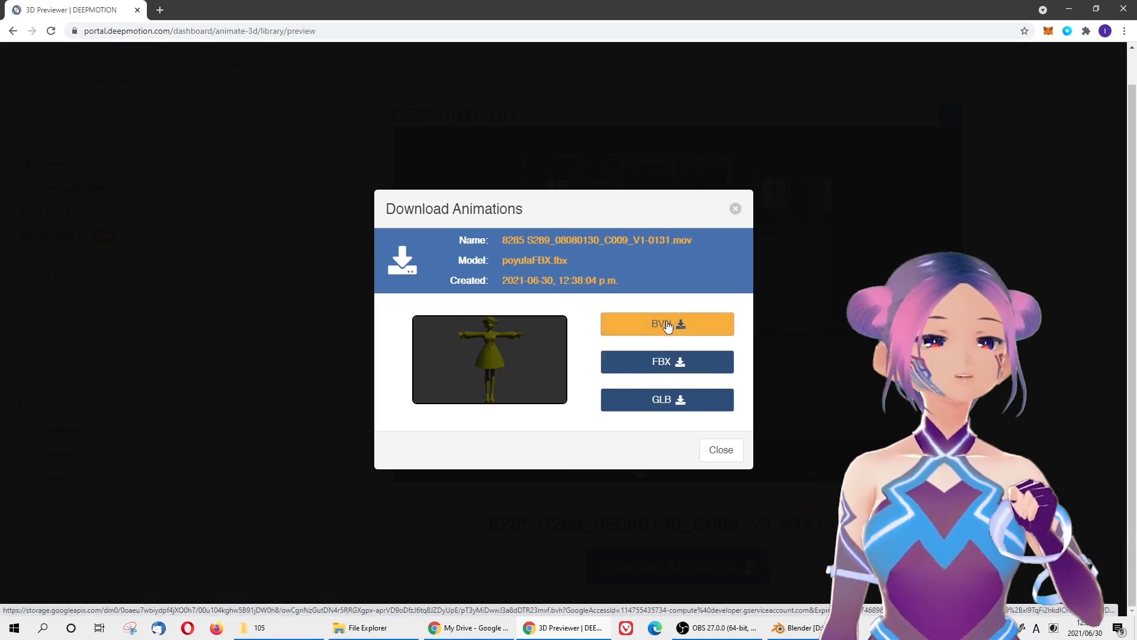
left_click(666, 324)
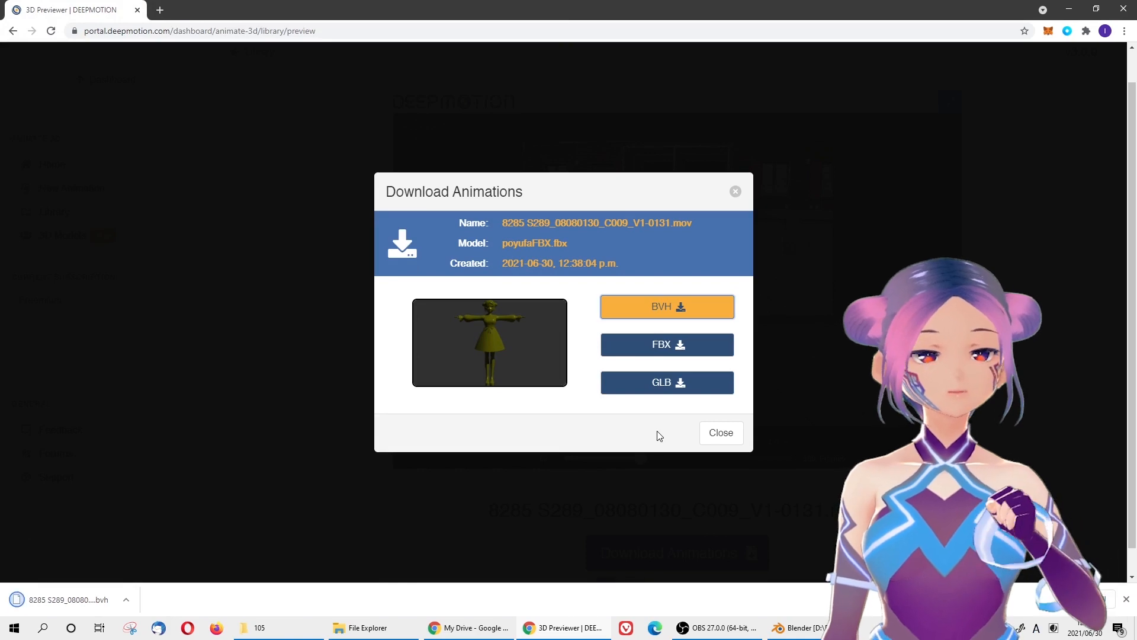
left_click(666, 345)
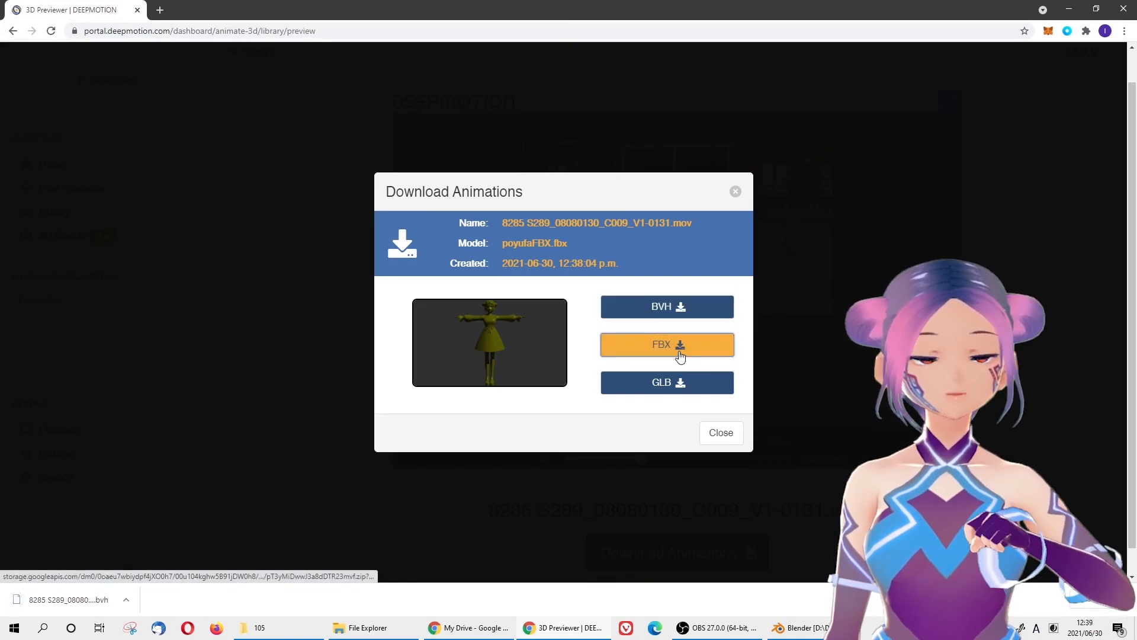
left_click(665, 344)
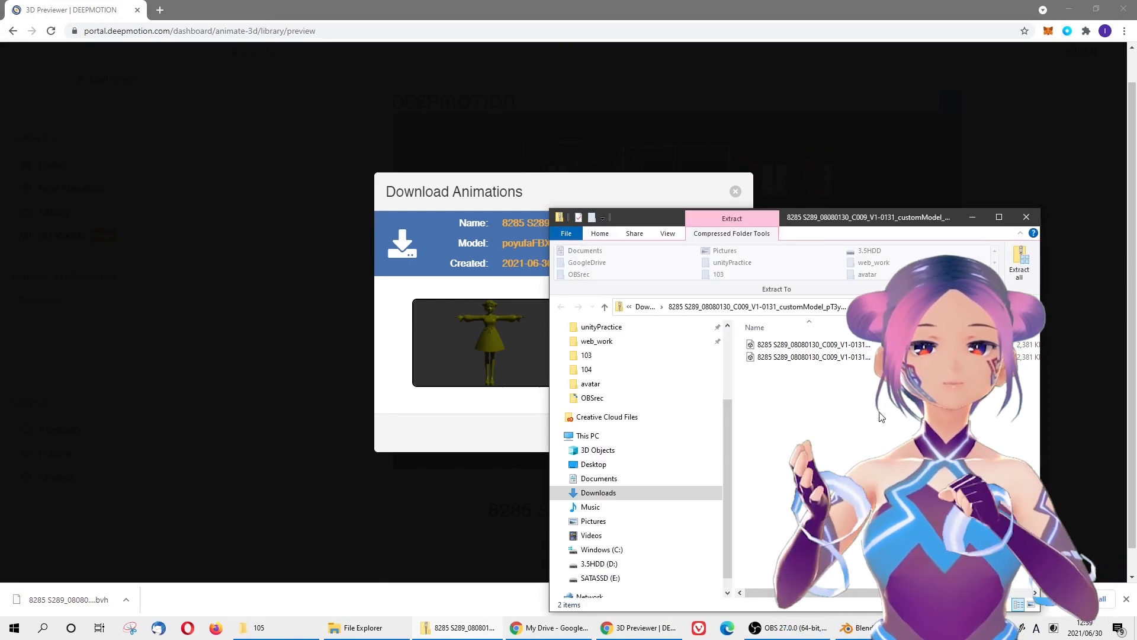
Step: Open the 104 folder in File Explorer as the extraction destination
left_click(587, 369)
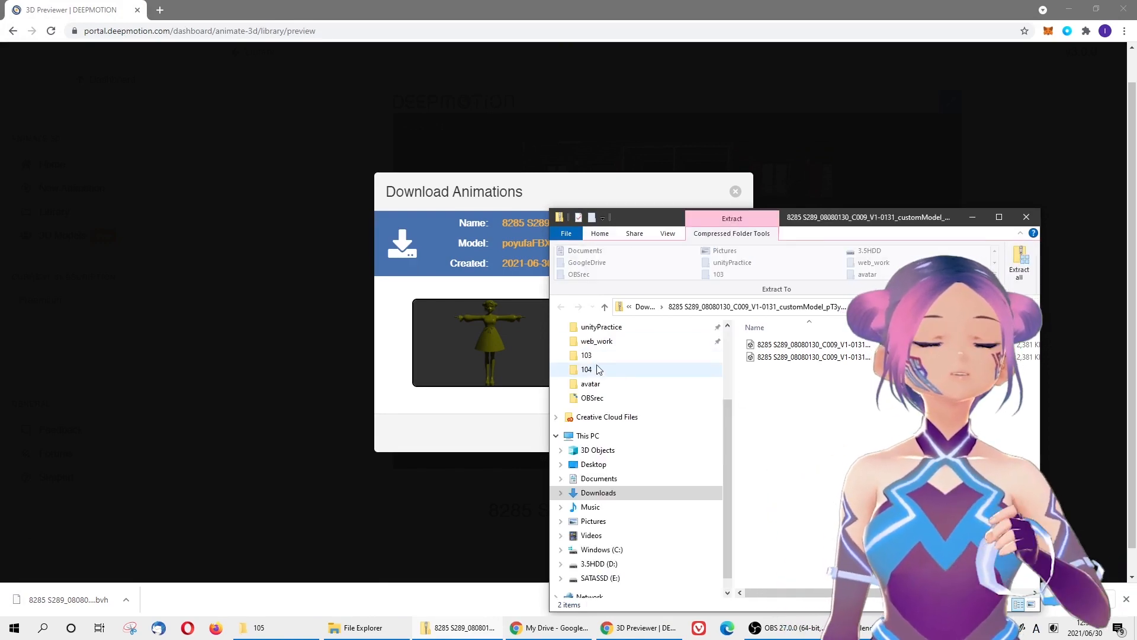
double_click(586, 369)
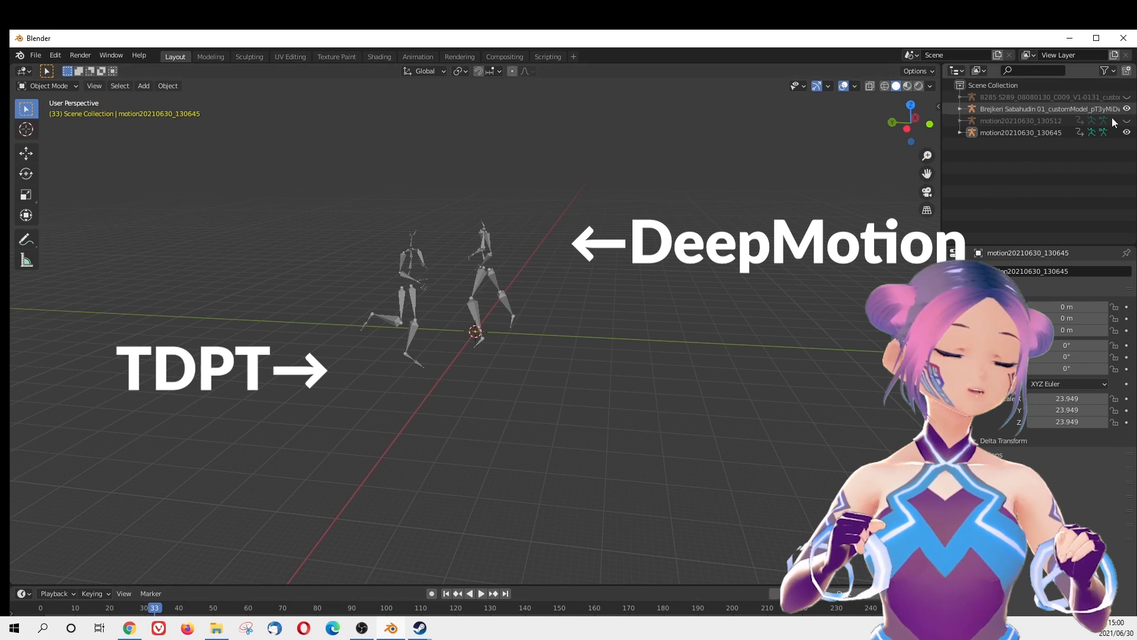
Step: Play the DeepMotion and TDPT armature animations together on the Blender timeline
left_click(480, 594)
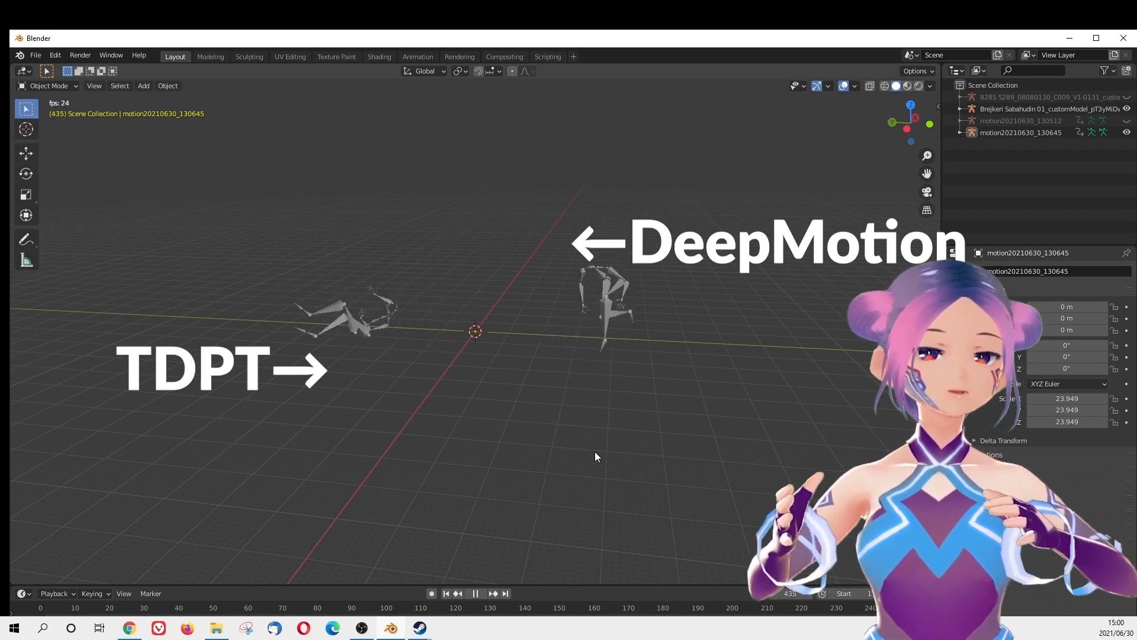
left_click(475, 594)
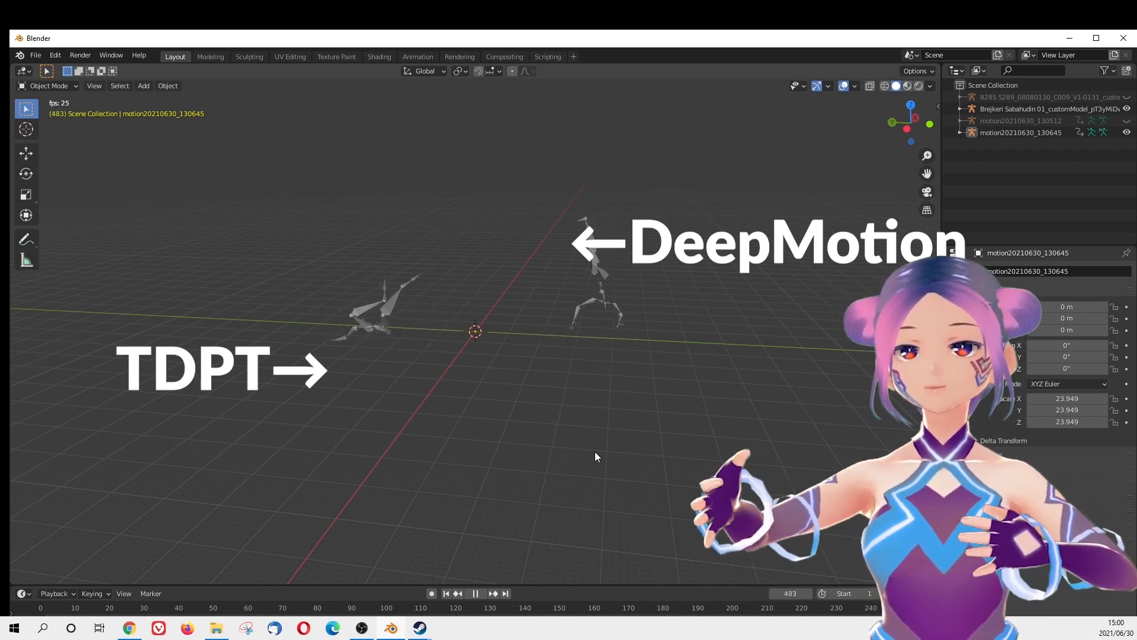
left_click(492, 593)
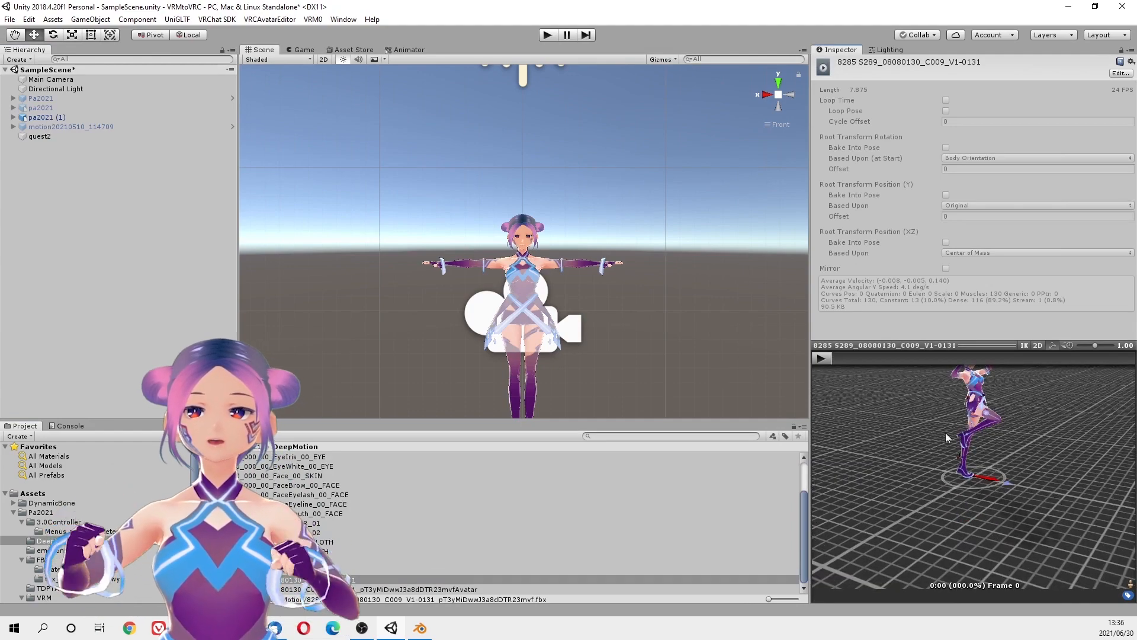
Step: Play the DeepMotion dance clip on the VRoid avatar in the Inspector preview
left_click(821, 357)
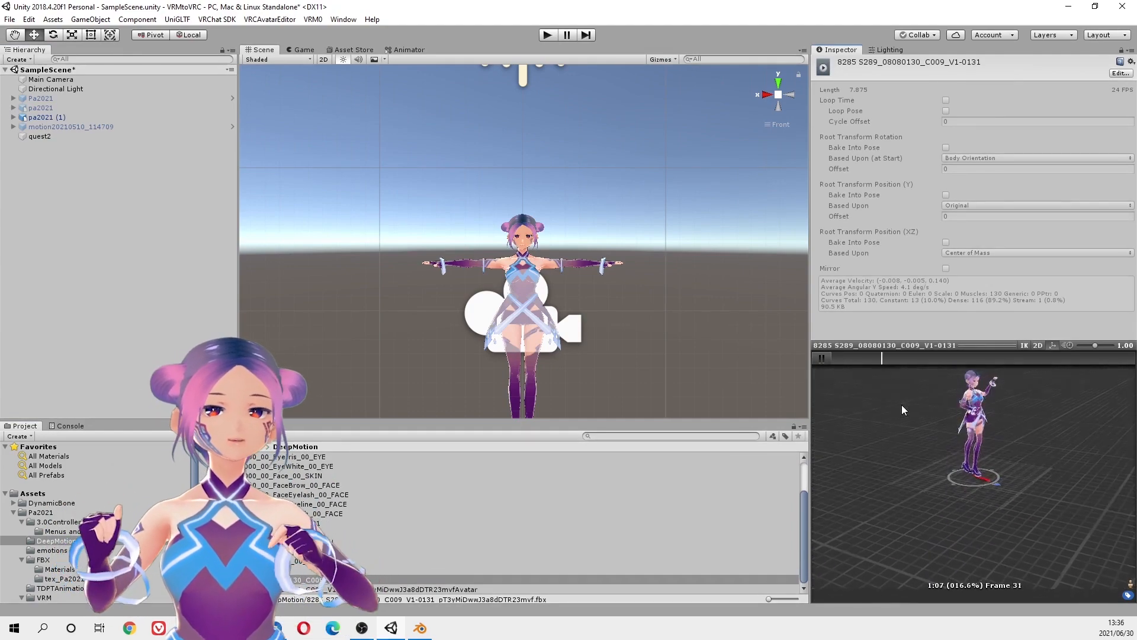